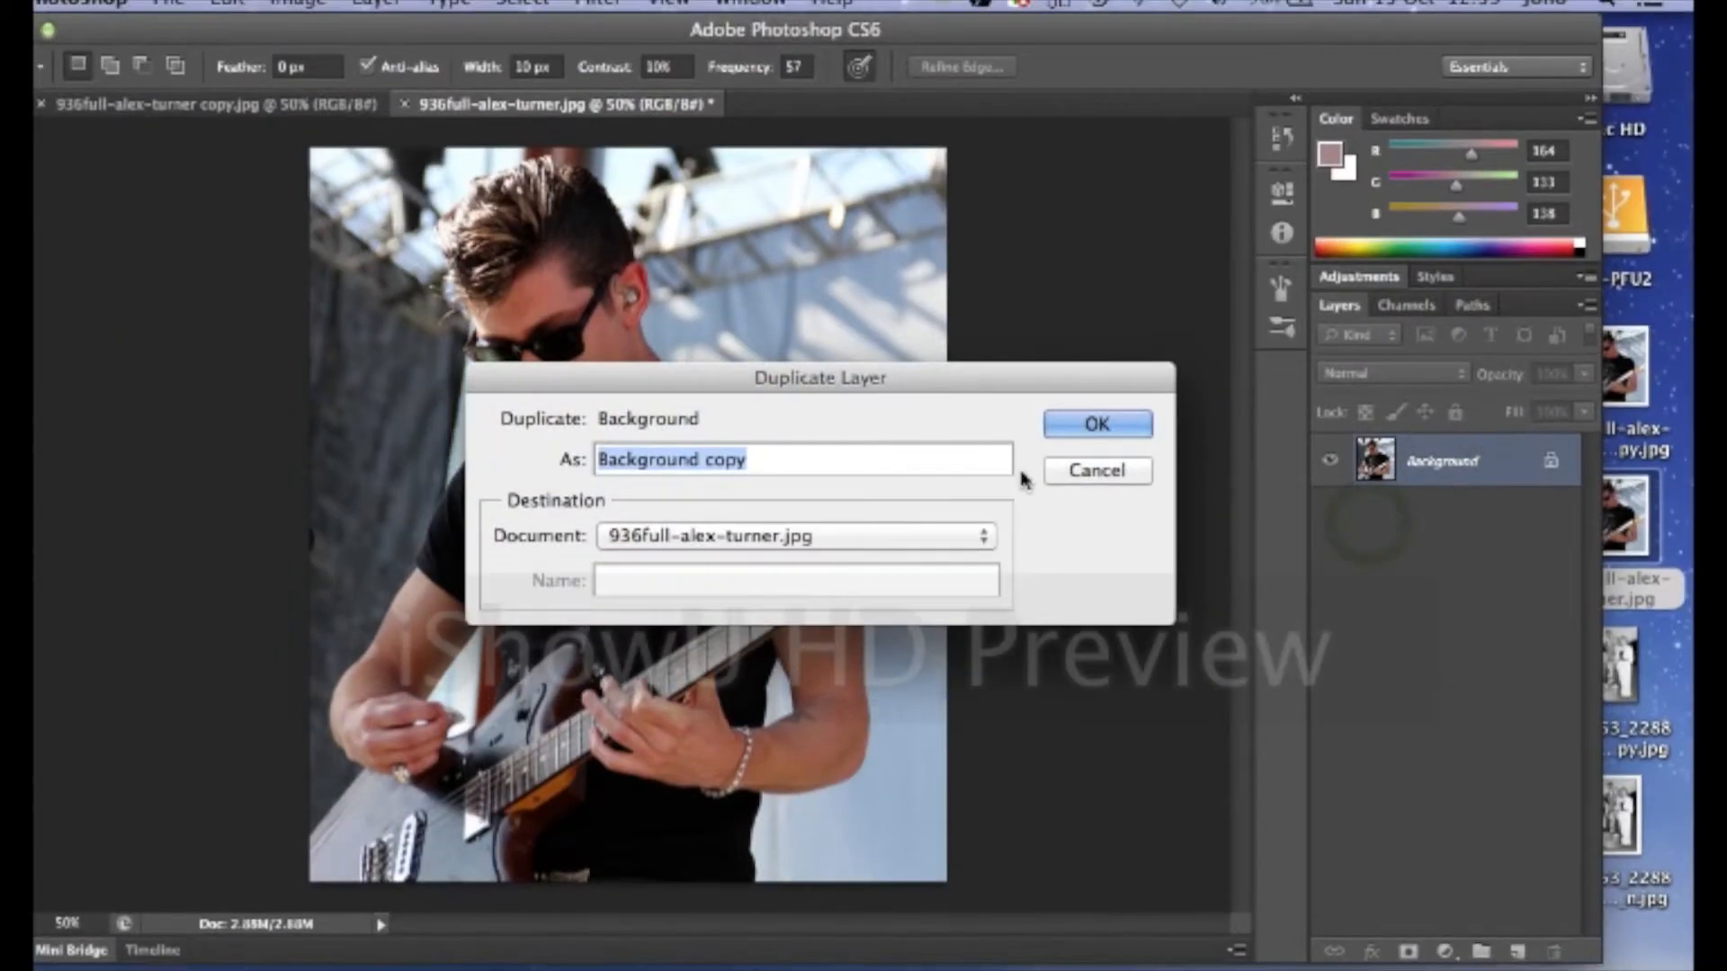
Step: Name the duplicated Background layer 'Alex Turner AM BG Copy' and confirm
text(Alex Turner AM BG)
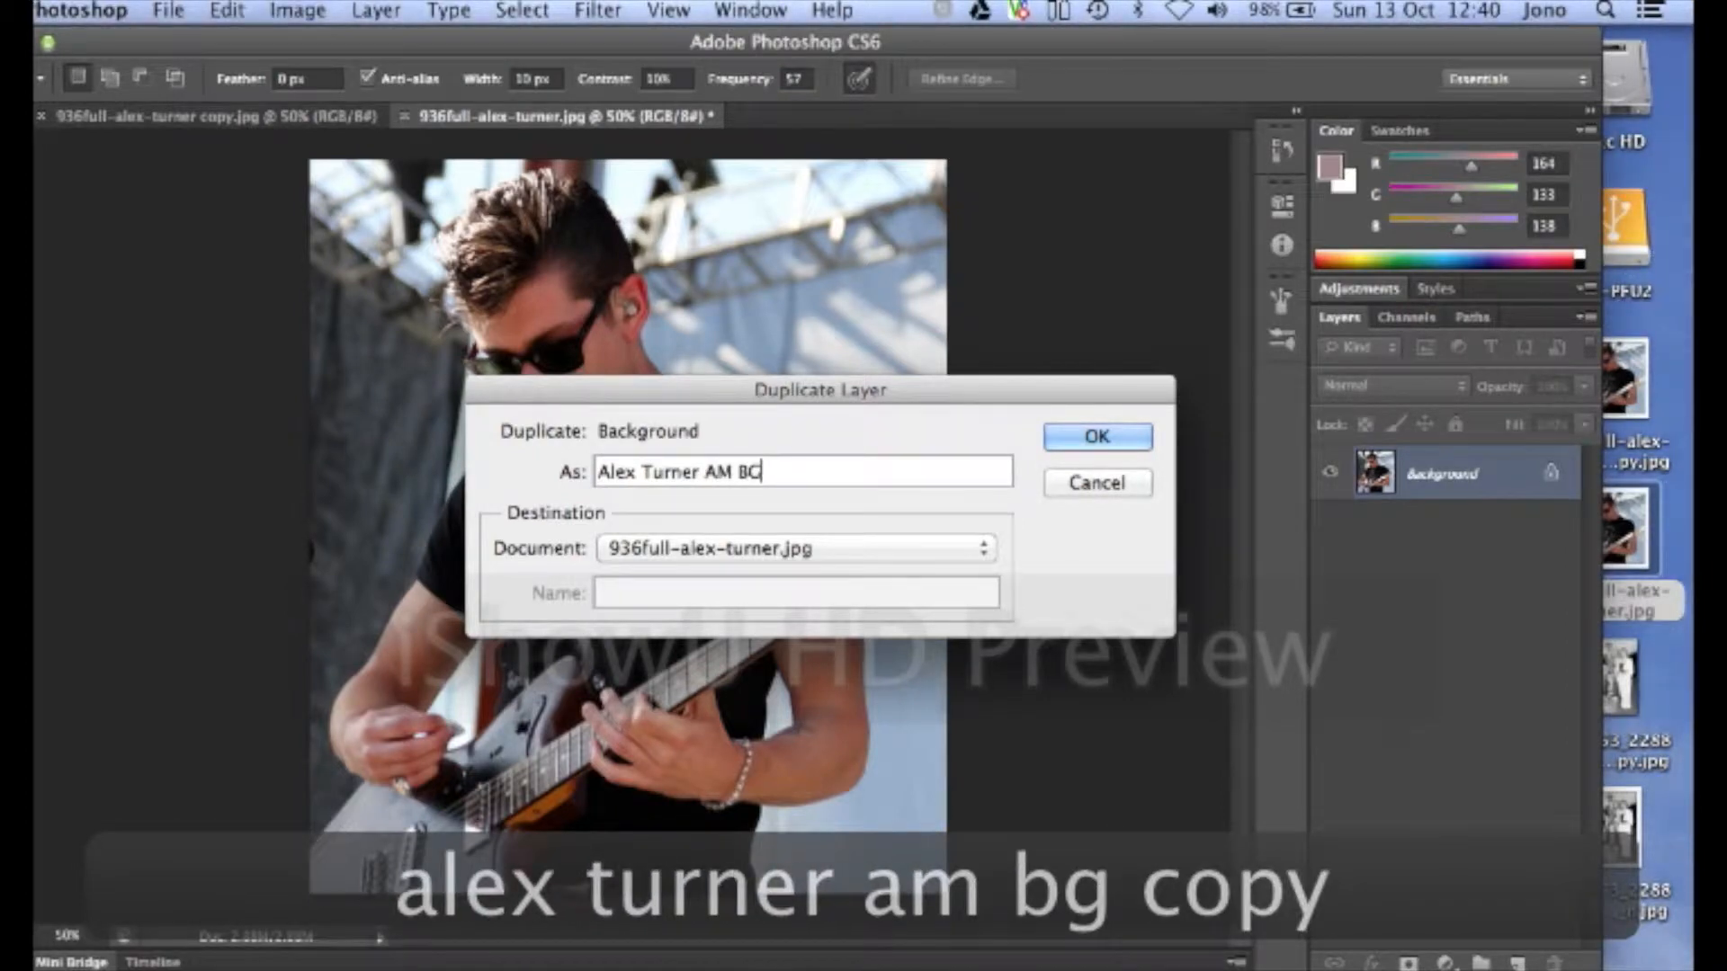
click(1095, 437)
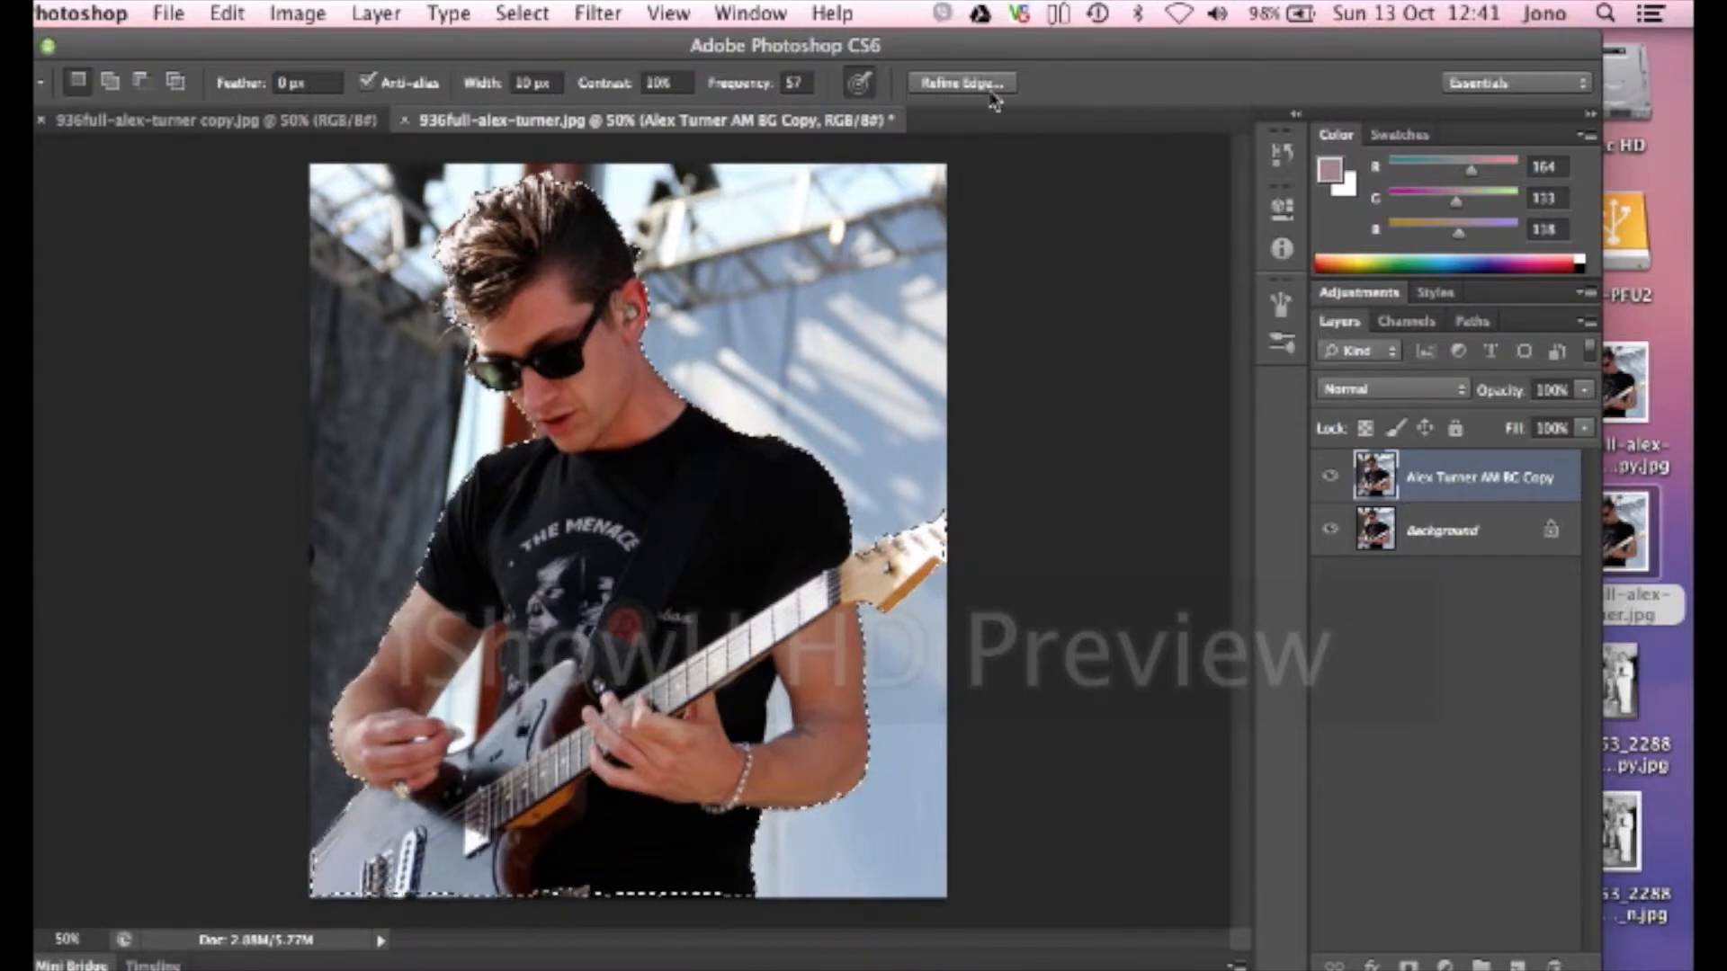
Step: Refine the guitarist selection's edges with a detection radius of about 6.8 px
click(960, 82)
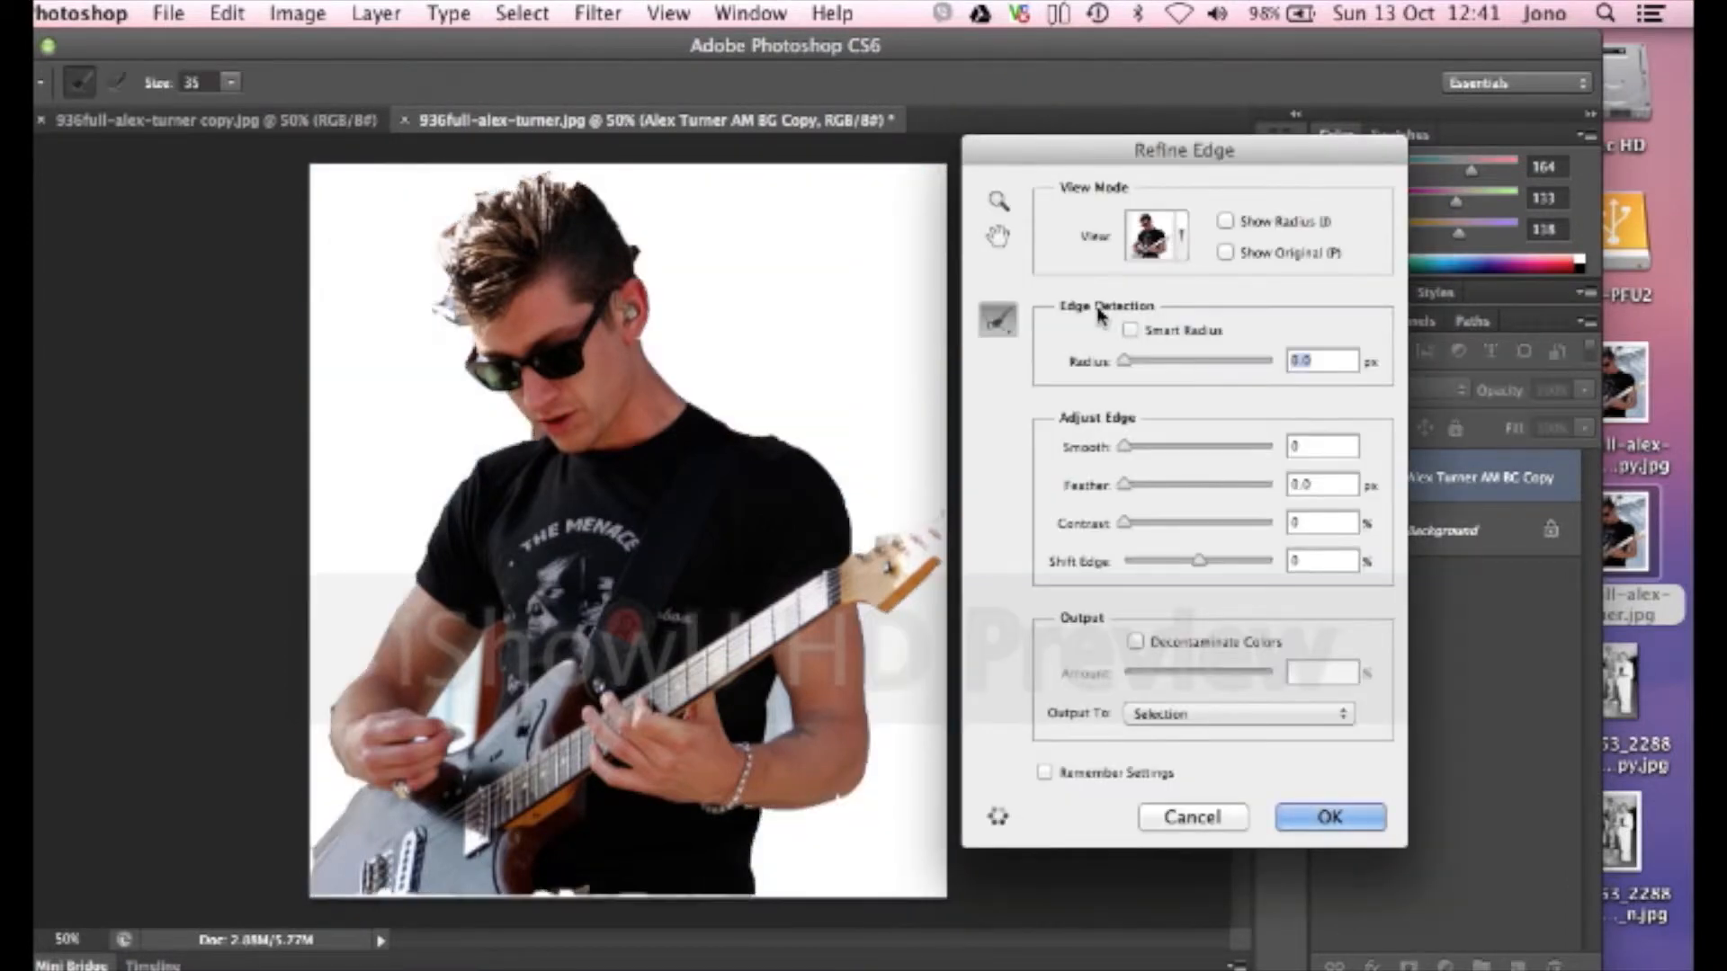
drag(1123, 359, 1142, 360)
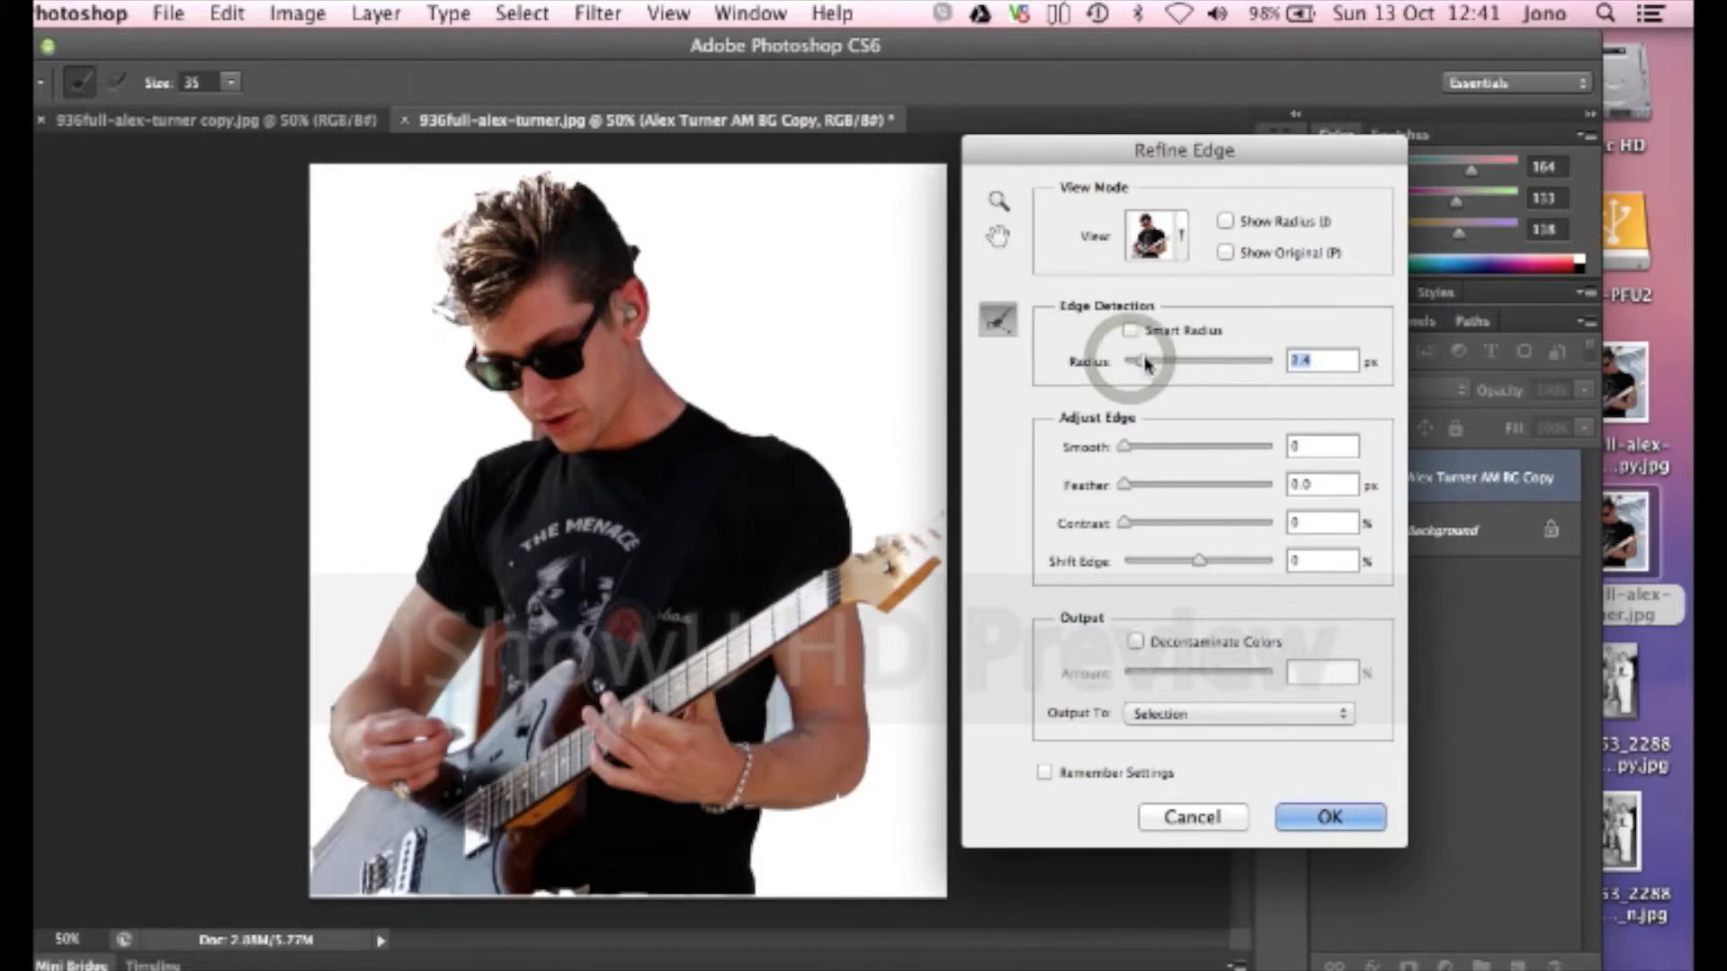
drag(1145, 360, 1154, 360)
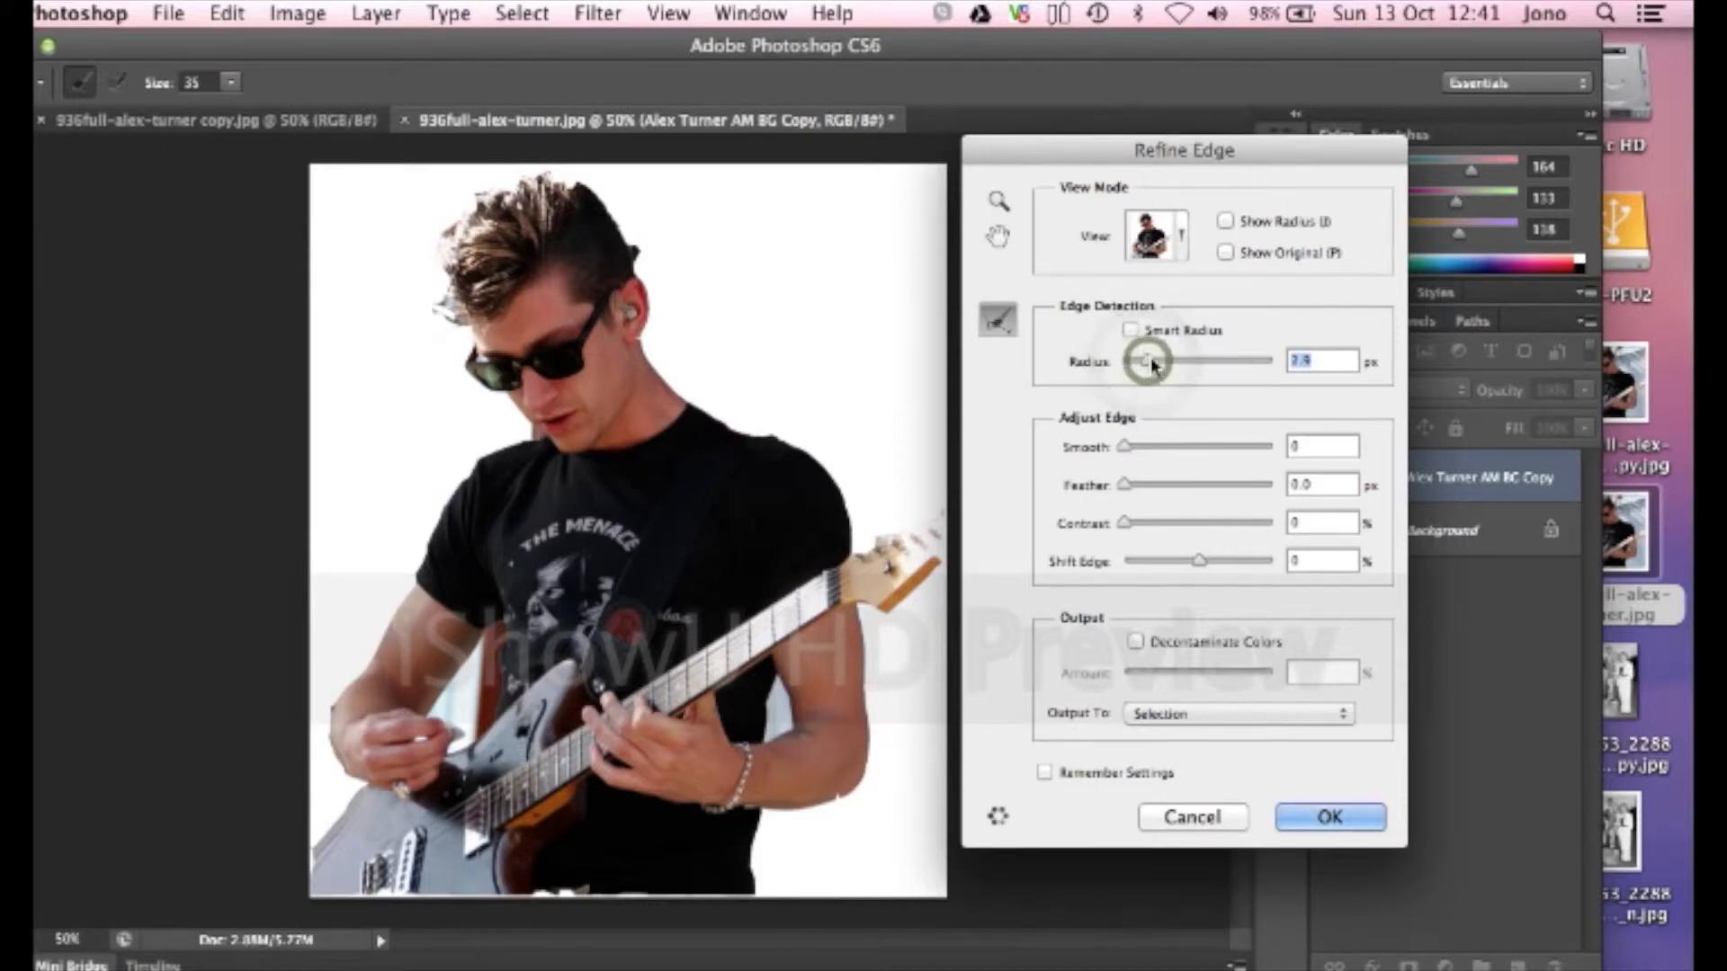
drag(1152, 361, 1173, 361)
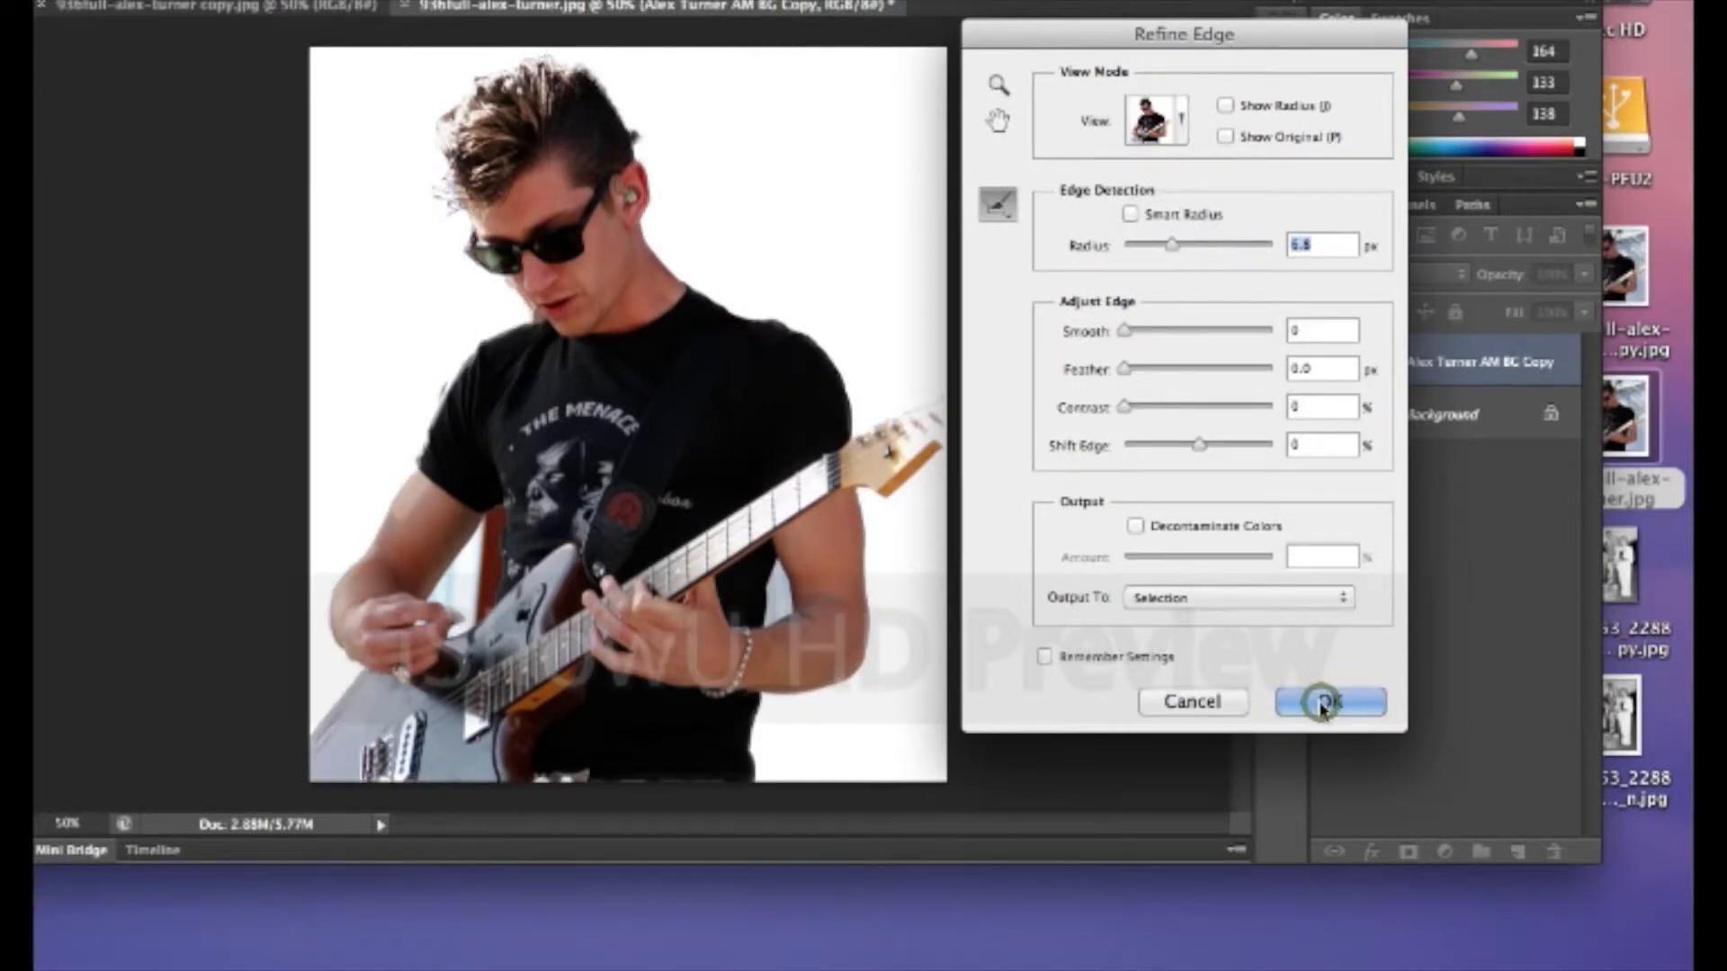
click(1330, 701)
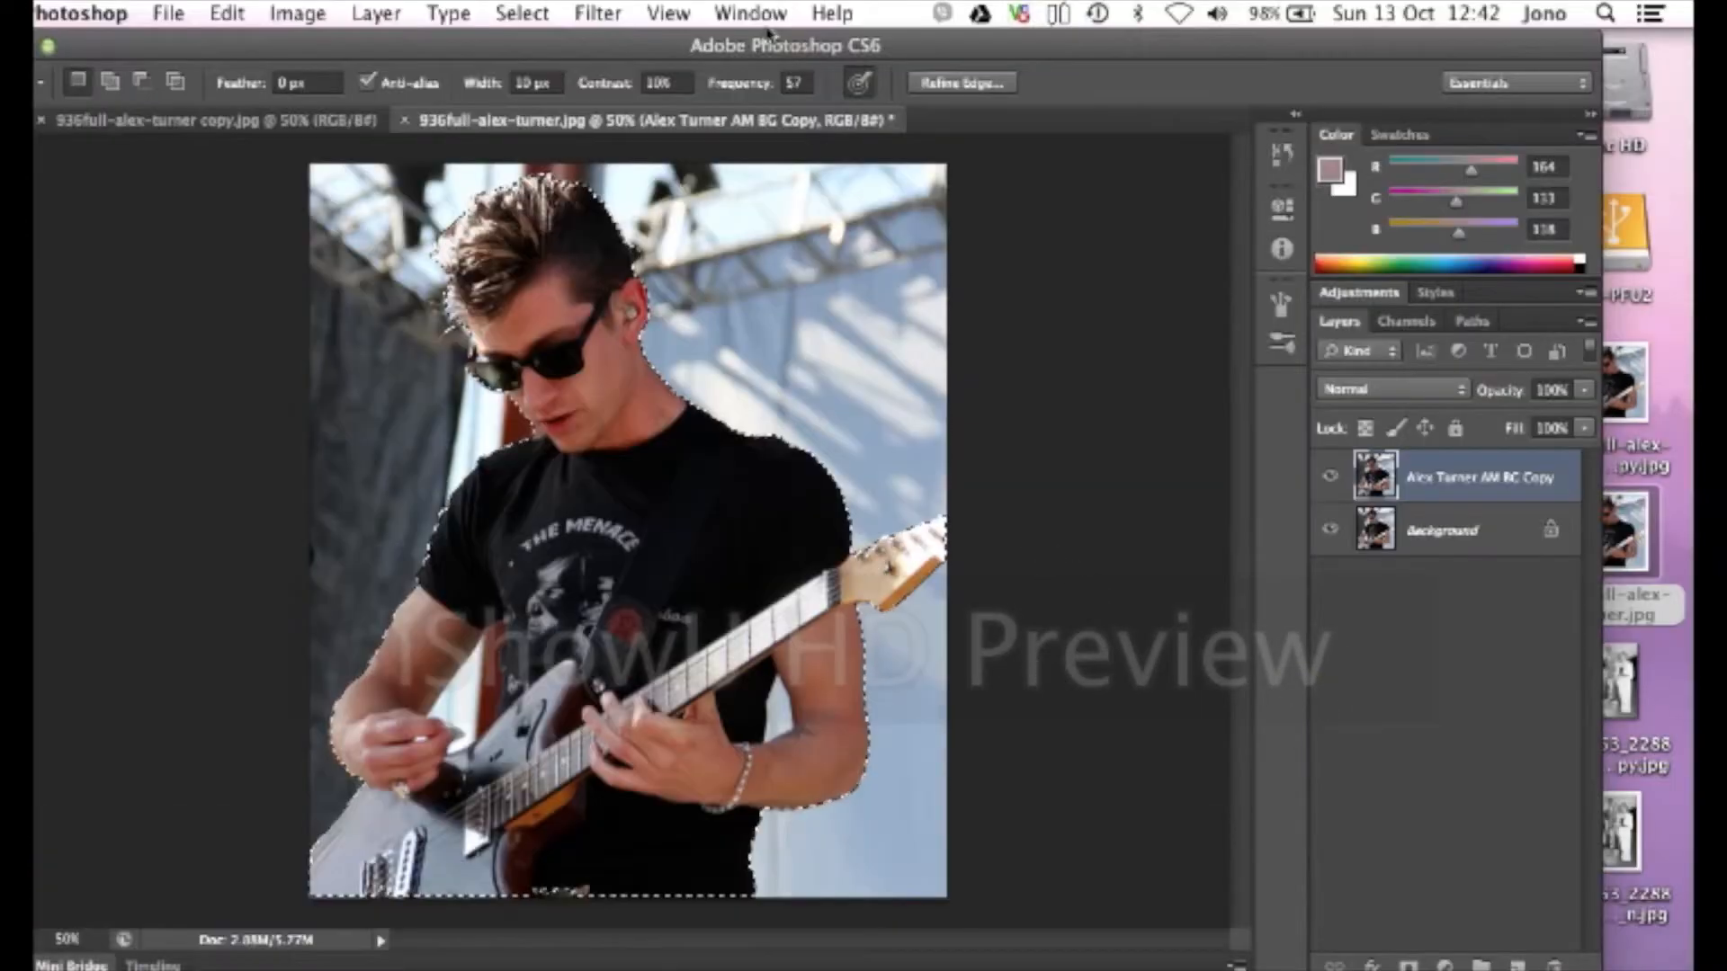
Step: Find 'inverse' via Help search and apply Select > Inverse to select the background
click(860, 14)
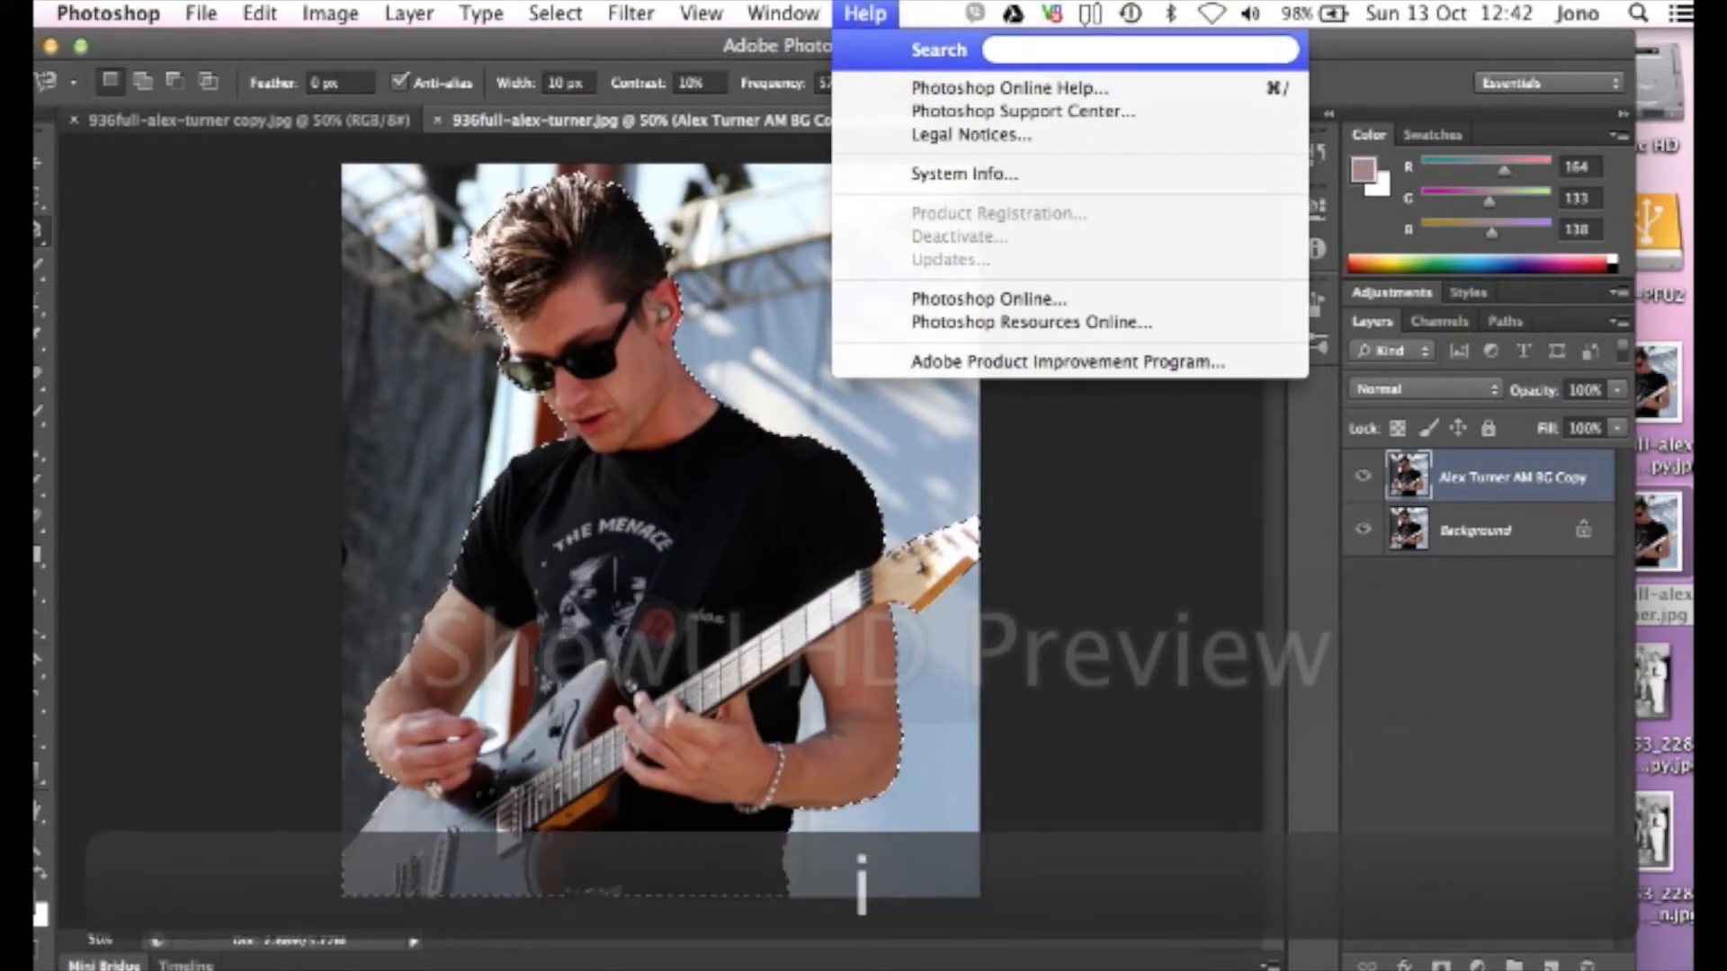
text(inverse)
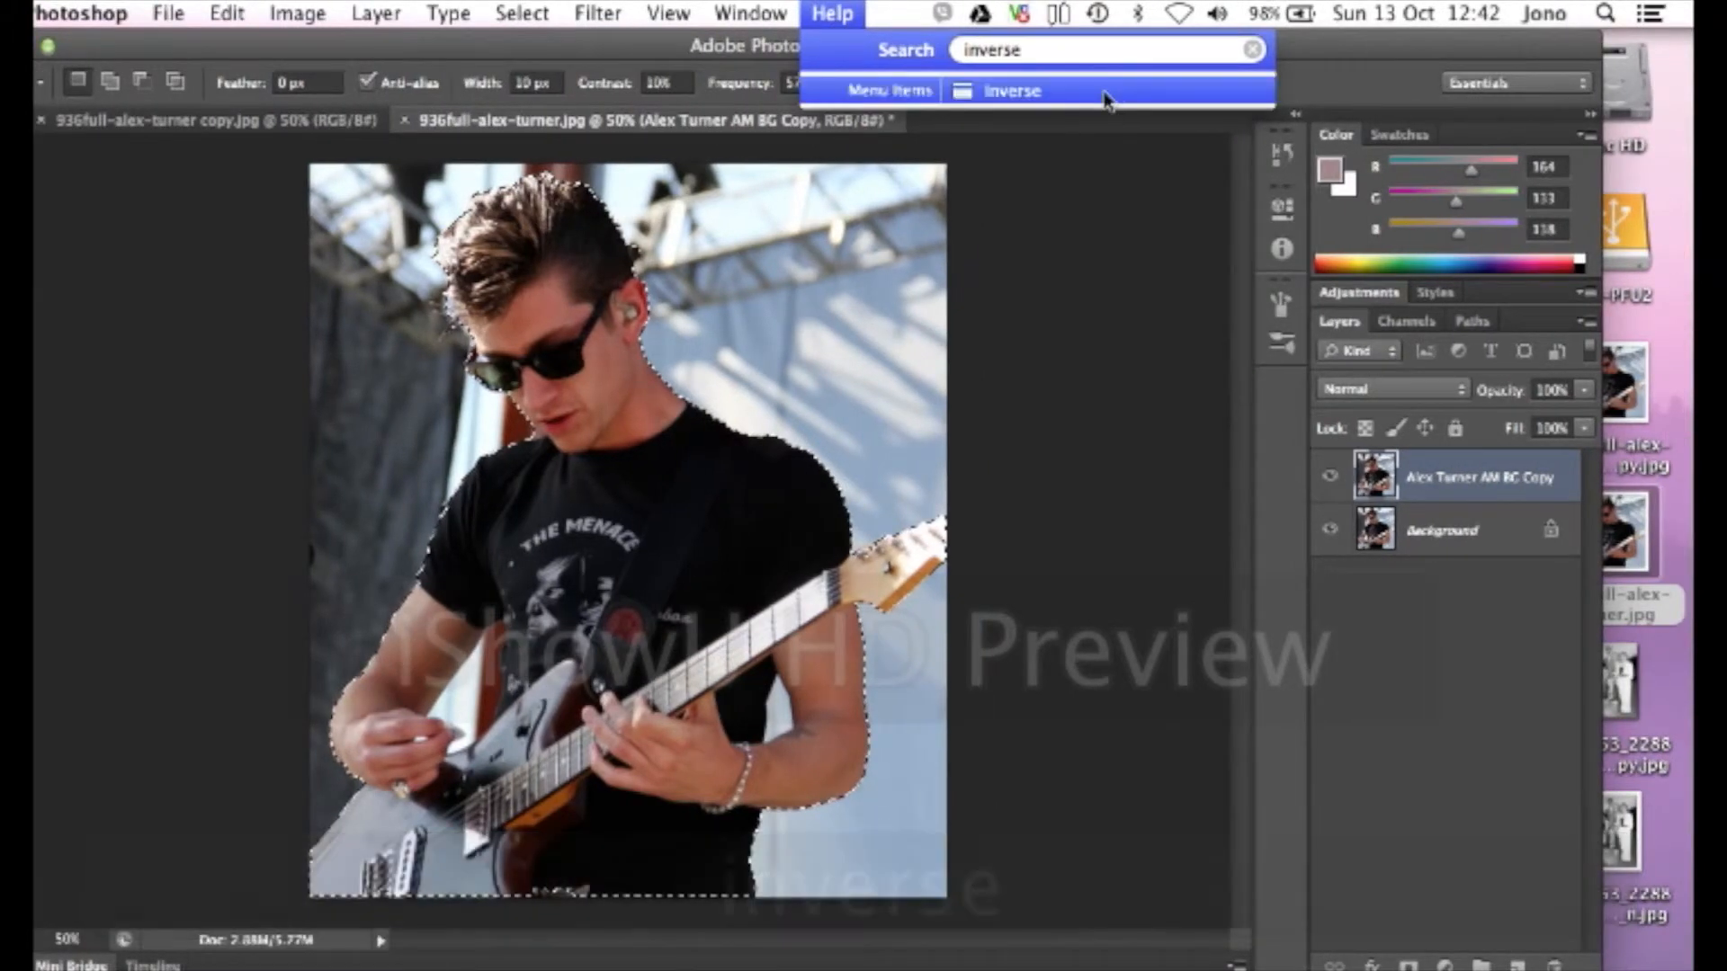
click(521, 14)
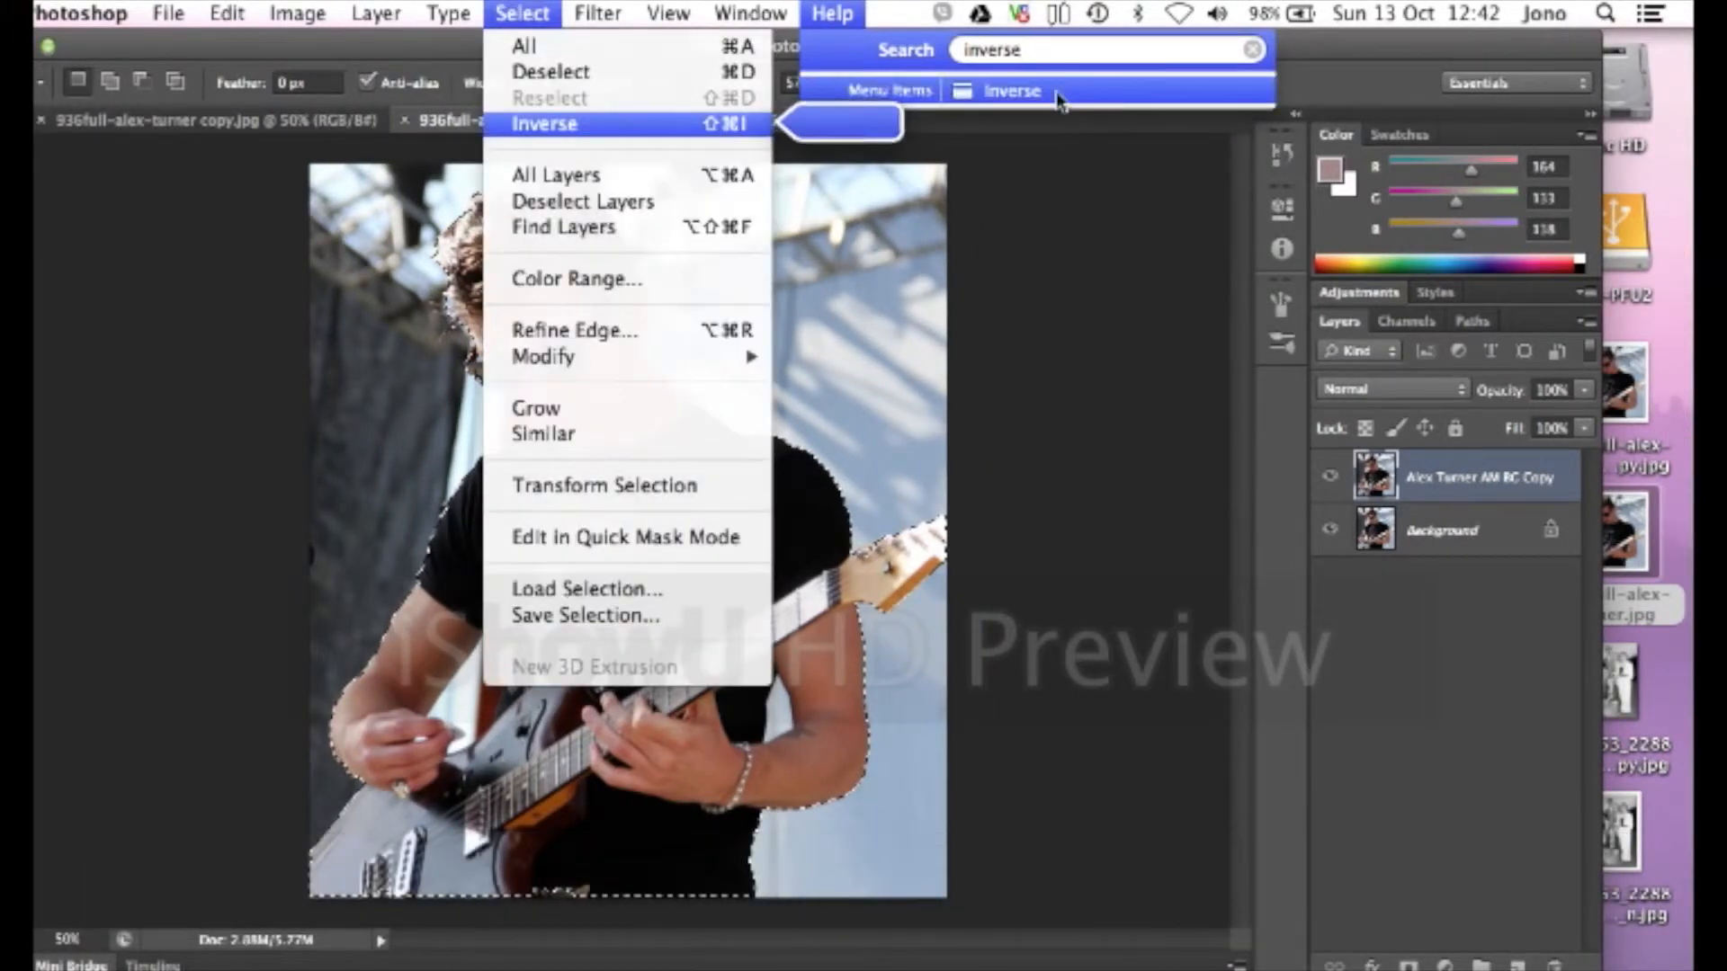
click(1012, 90)
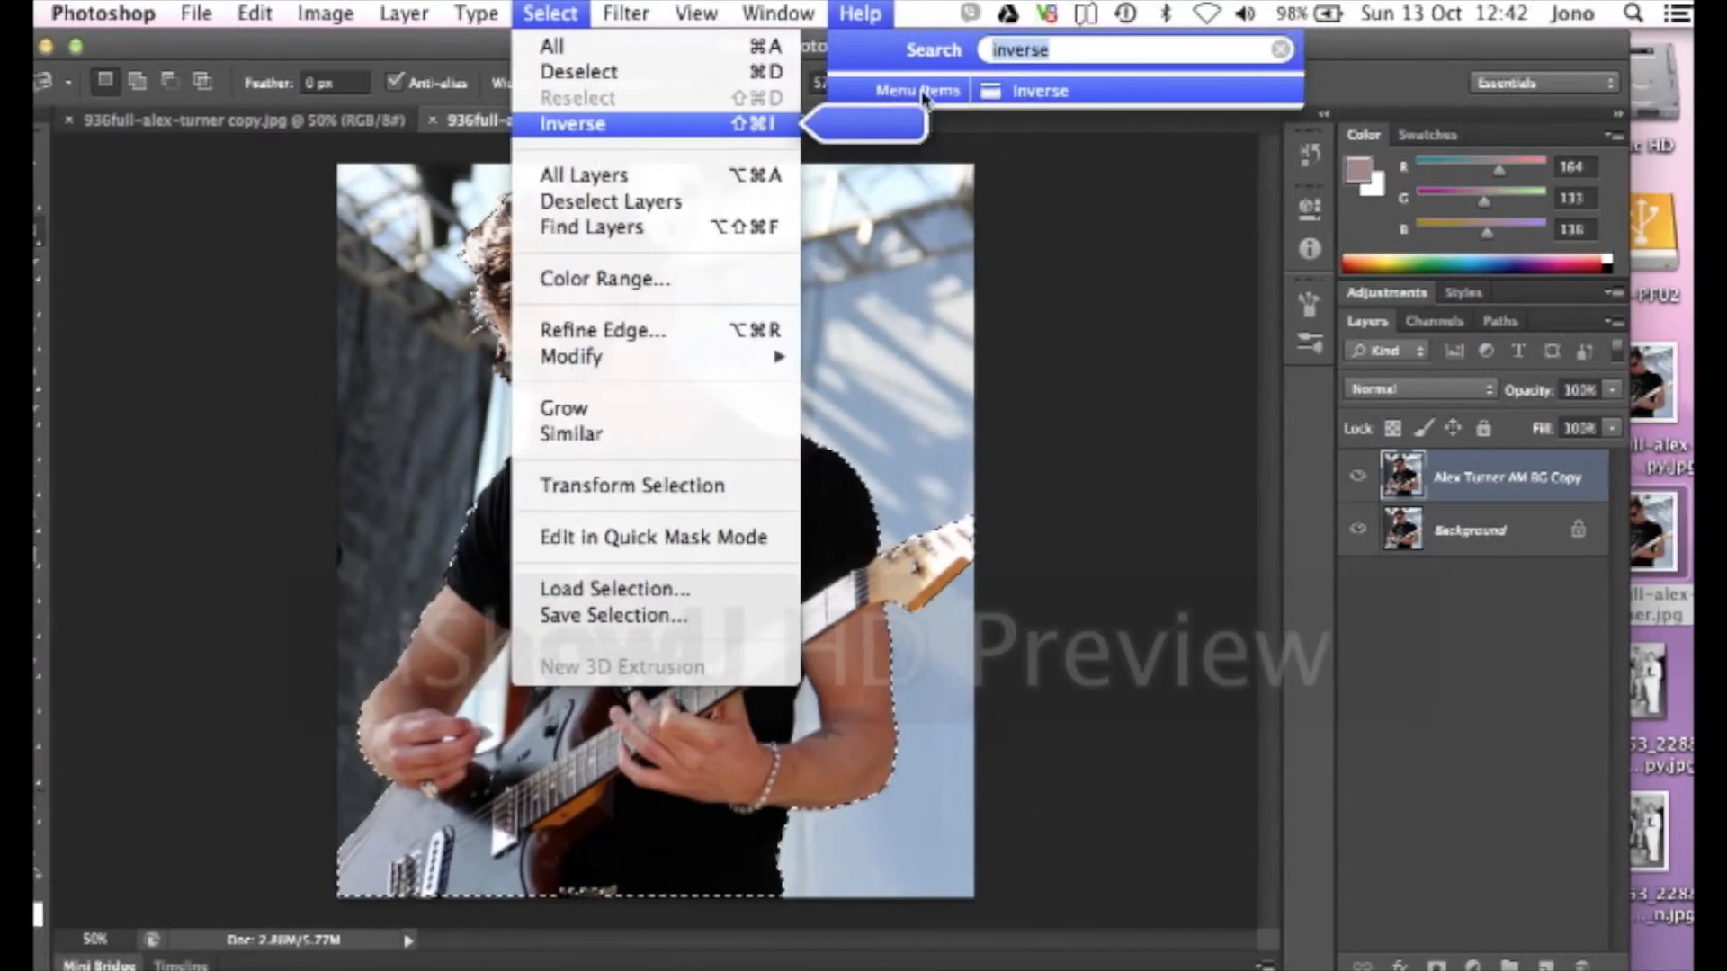
click(572, 123)
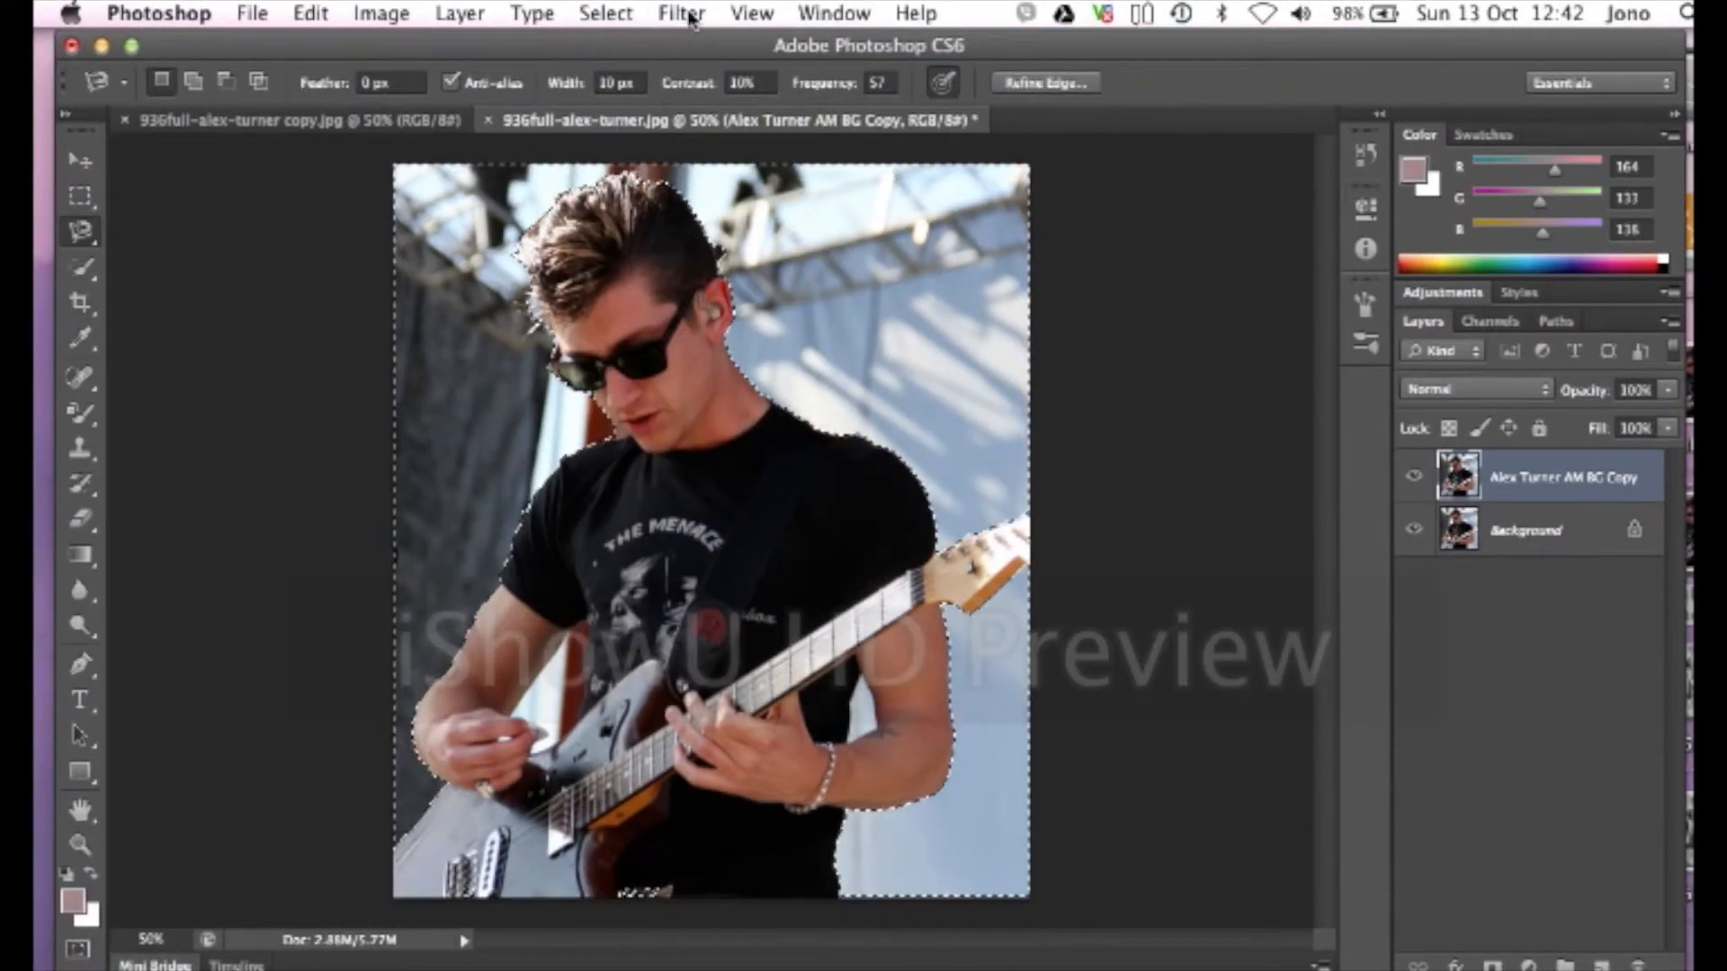
Step: Apply Filter > Blur > Lens Blur with an iris radius of about 76
click(680, 11)
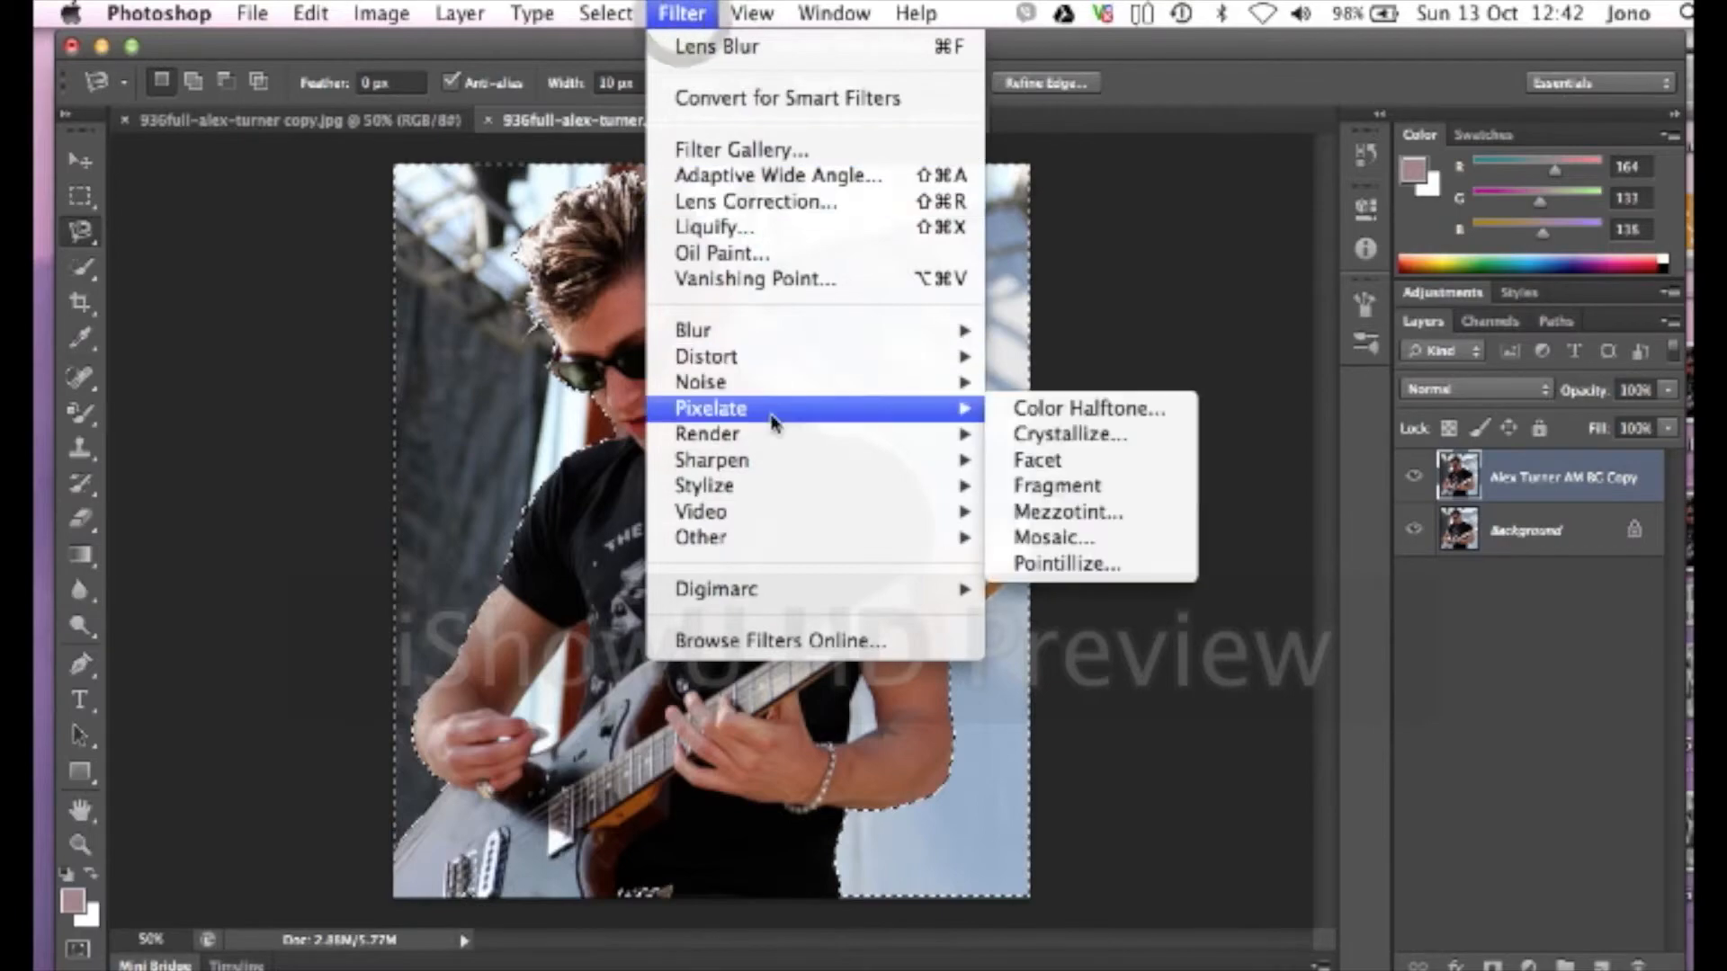
mouse_move(694, 329)
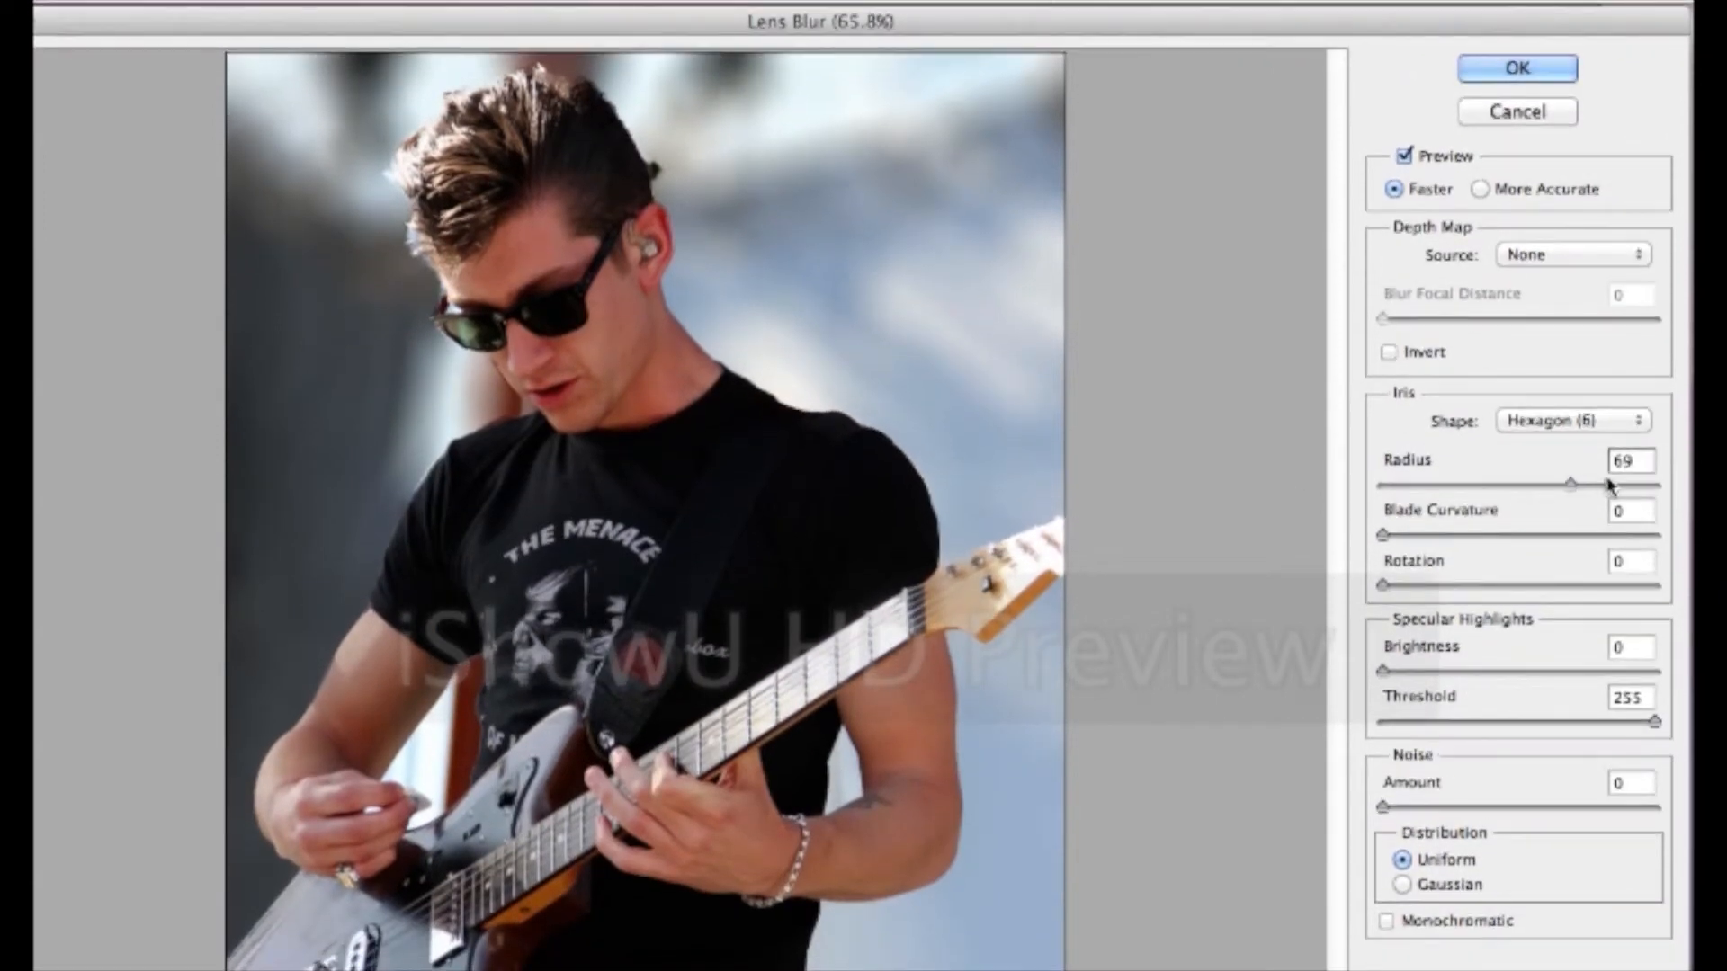
drag(1570, 485, 1608, 491)
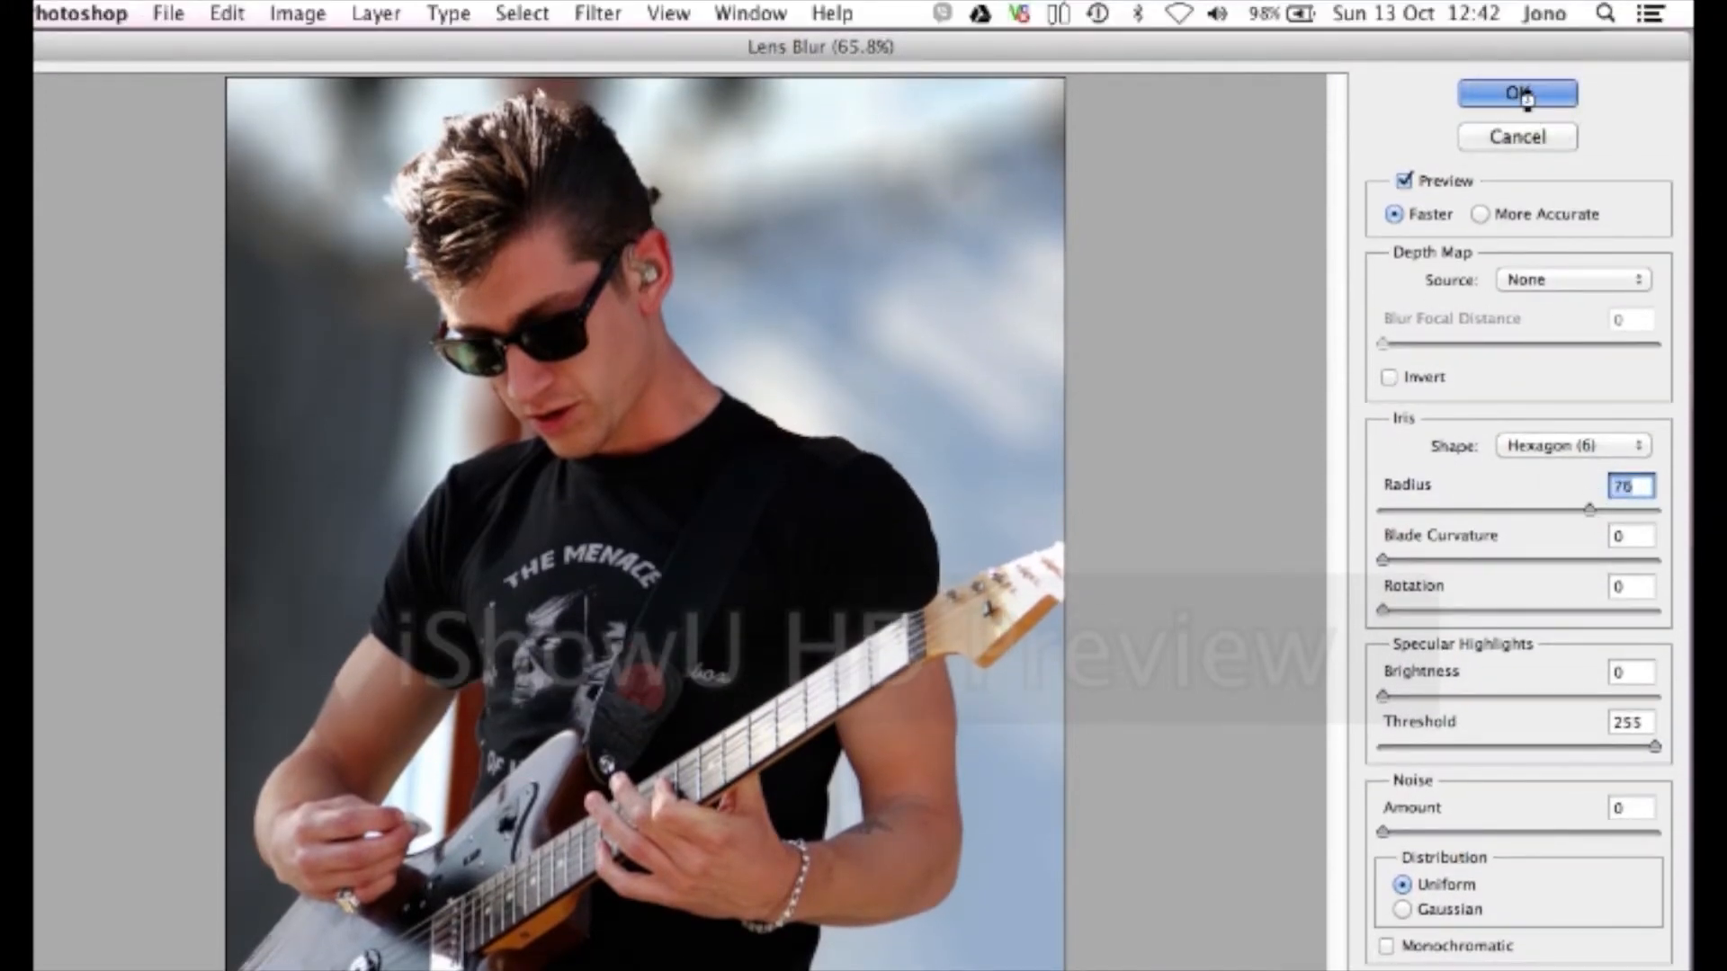
click(1516, 93)
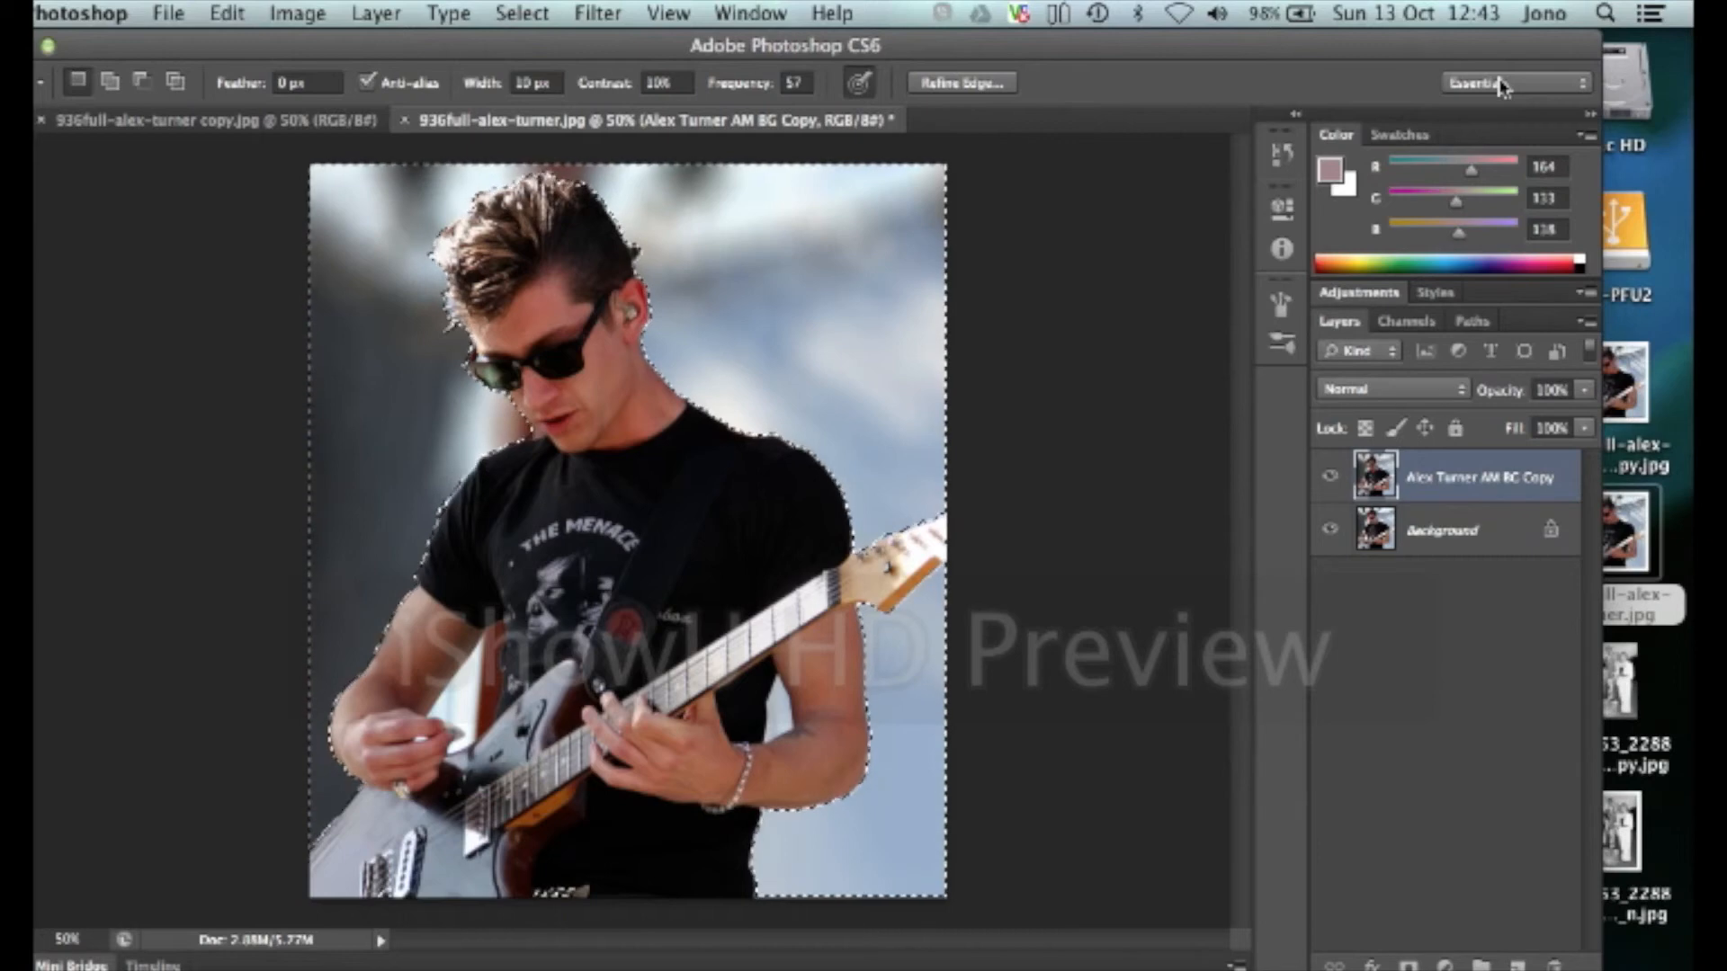
mouse_move(1515, 83)
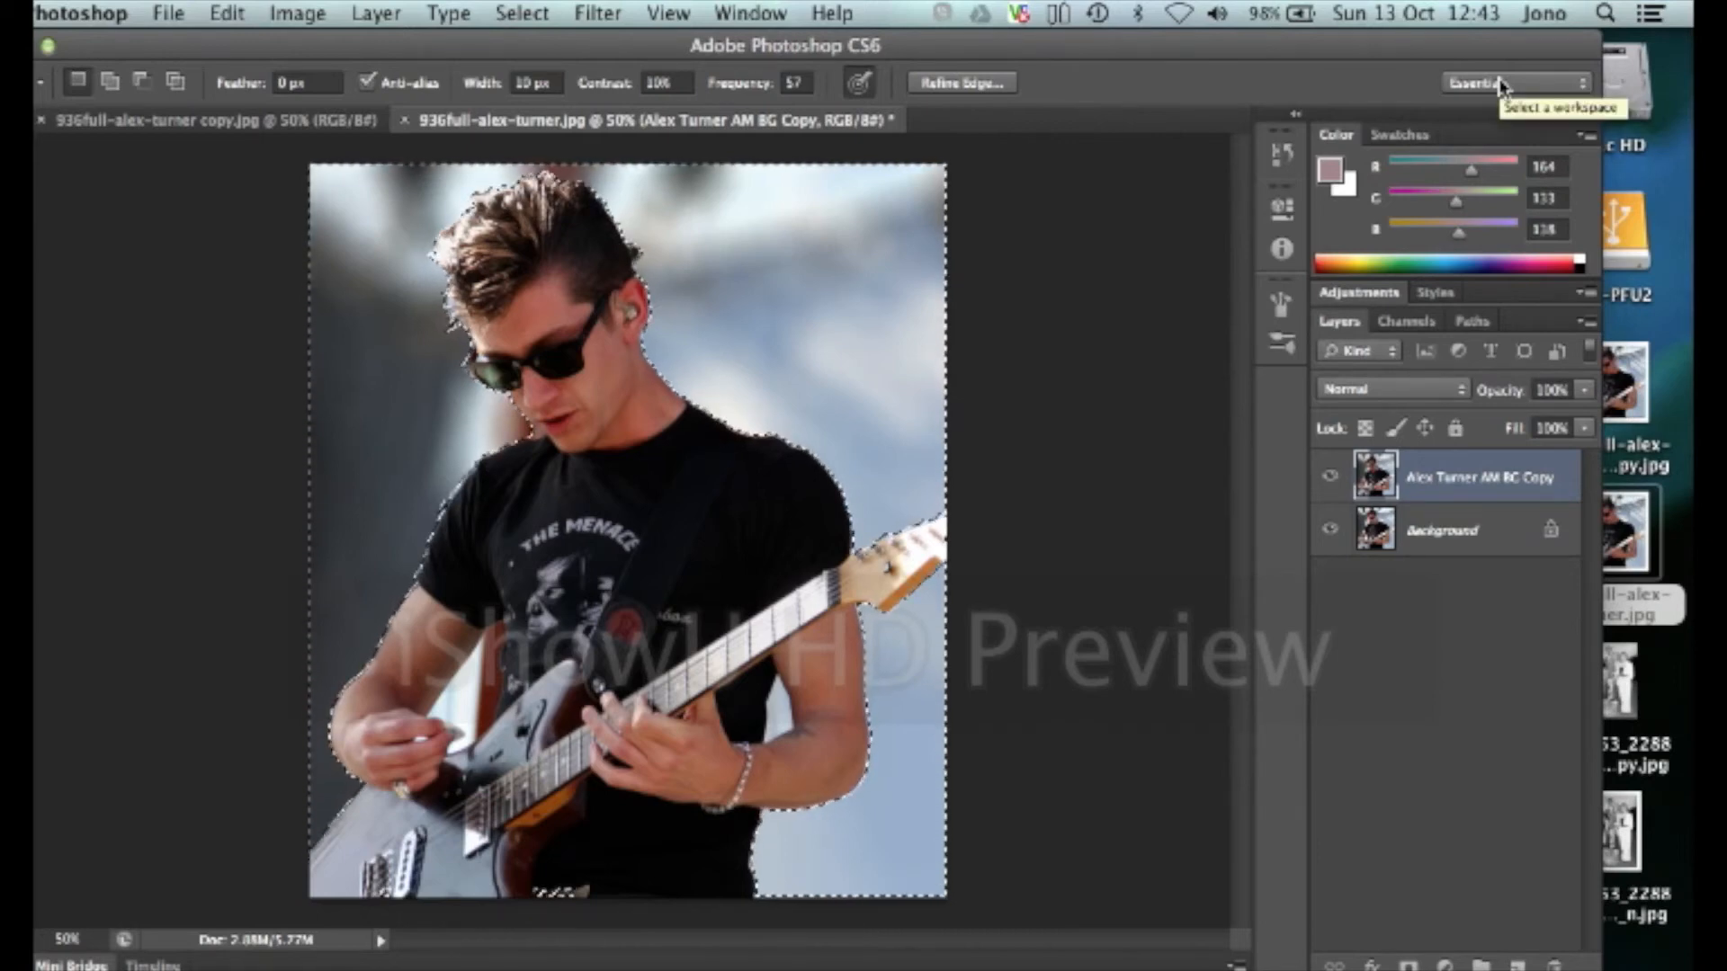